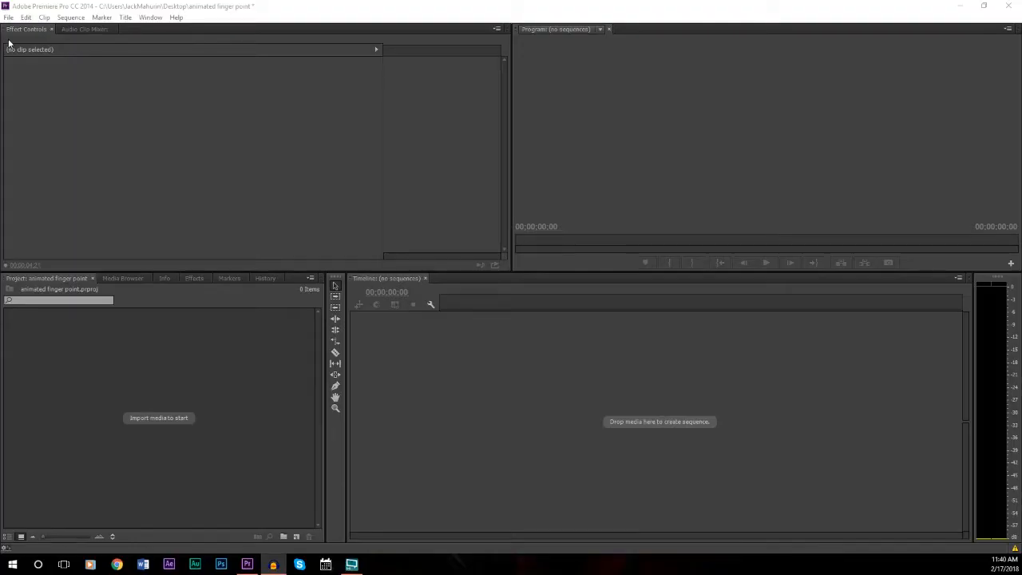
Import the umbrella footage clip and the cherry blossom background video into the Project panel
left_click(10, 16)
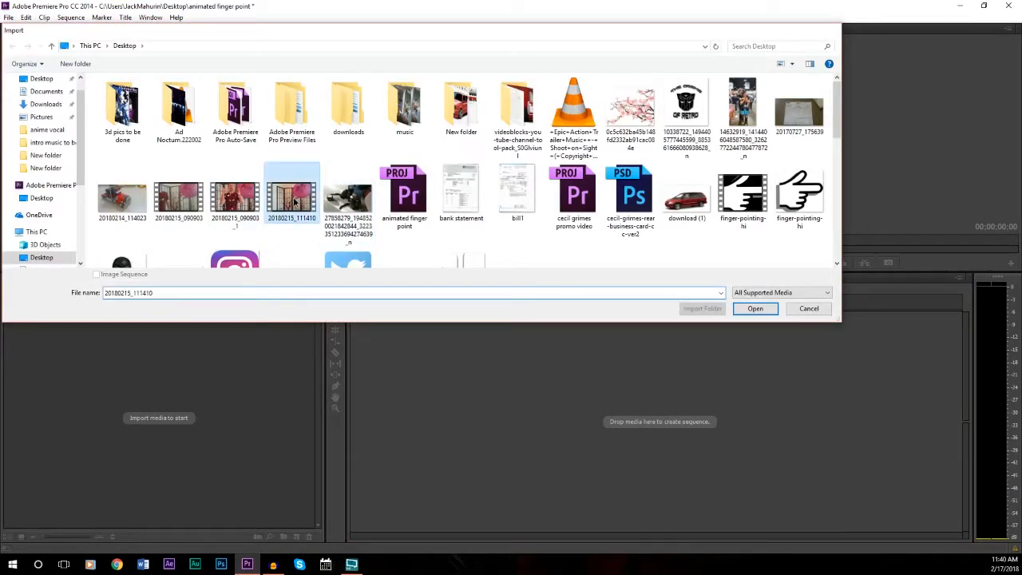
left_click(754, 308)
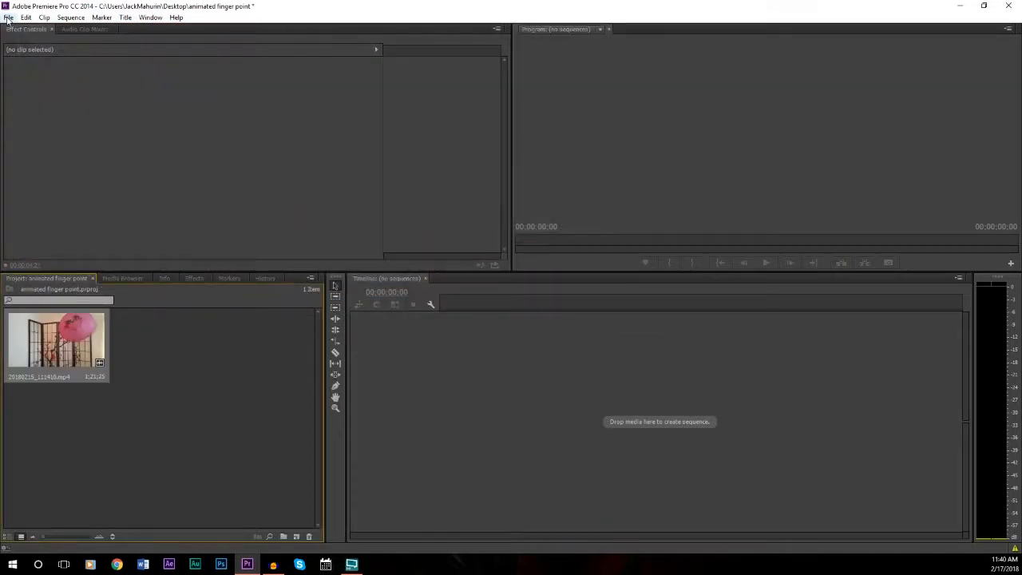
left_click(8, 16)
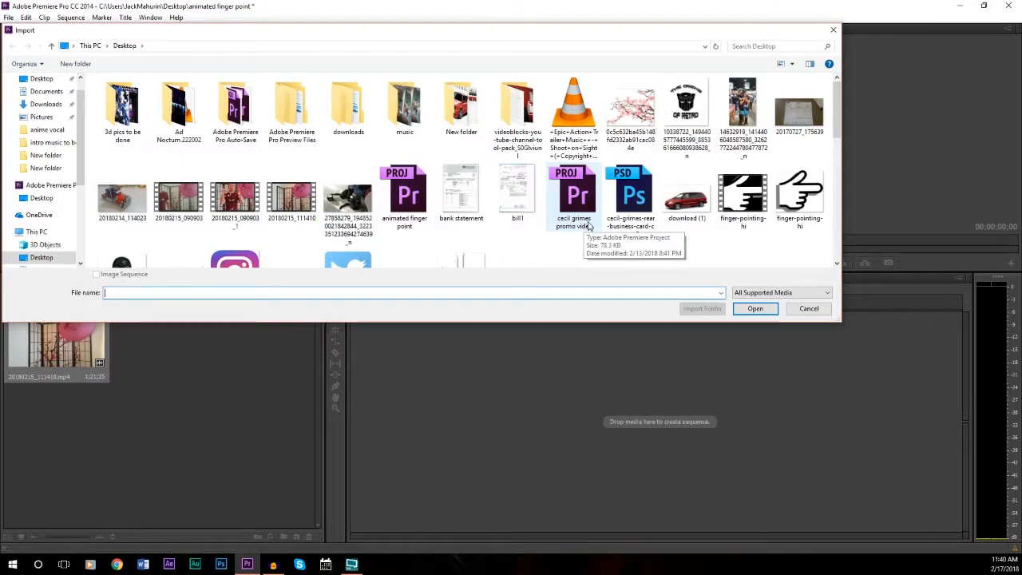
left_click(754, 308)
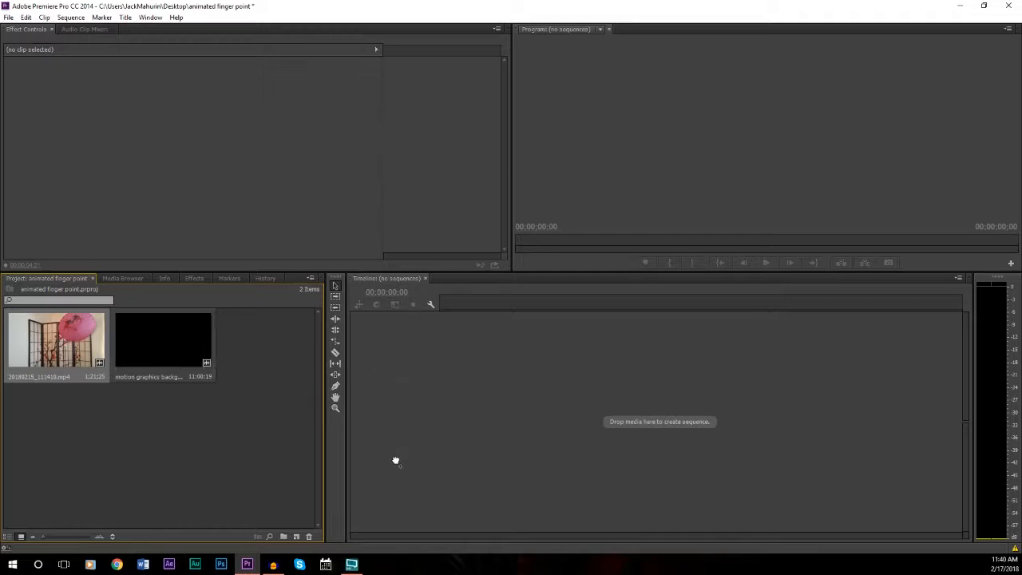
Drop the umbrella clip onto the empty Timeline to build a sequence with its video and audio
left_click_drag(56, 339, 551, 411)
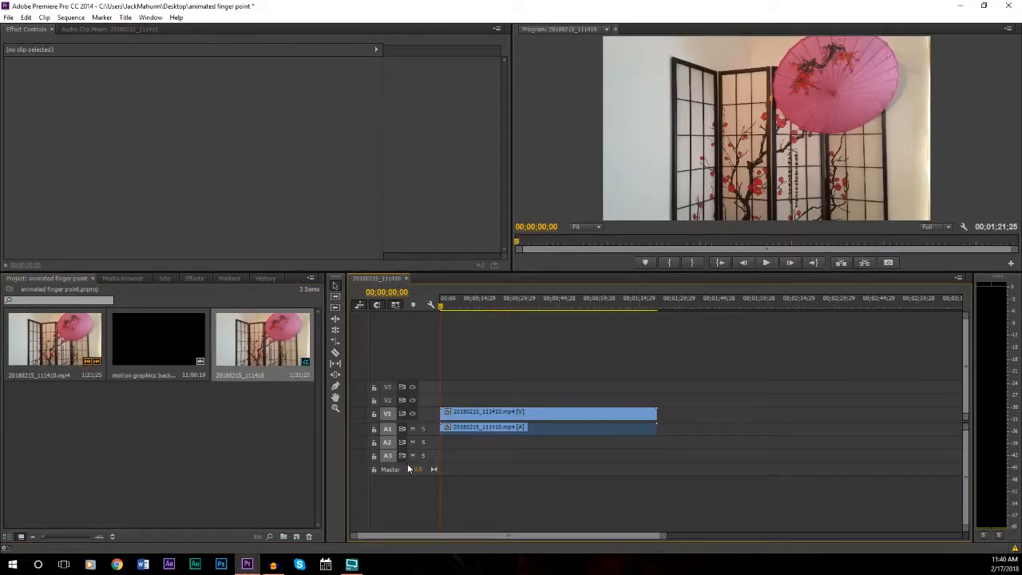
mouse_move(412, 467)
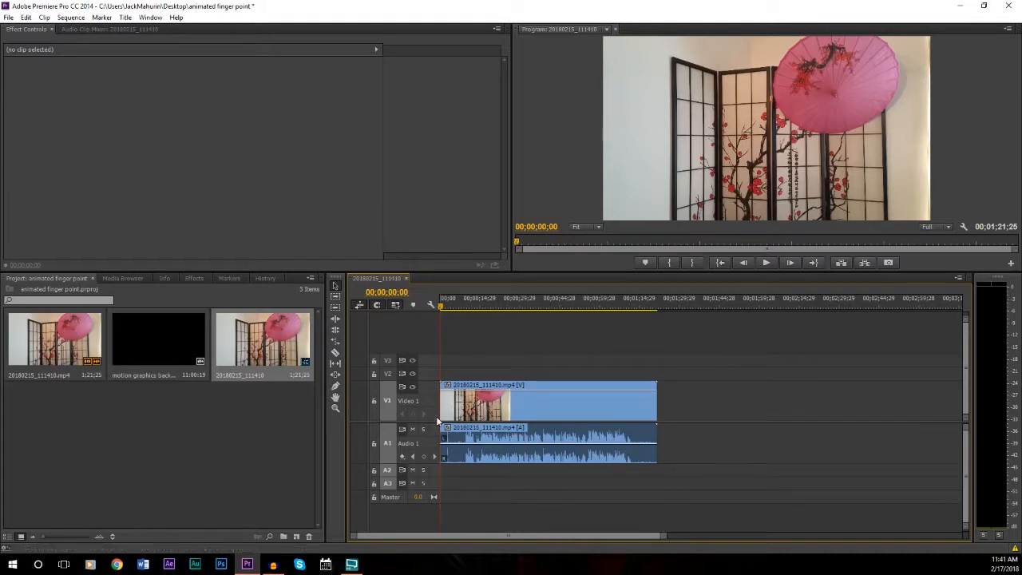
mouse_move(188, 374)
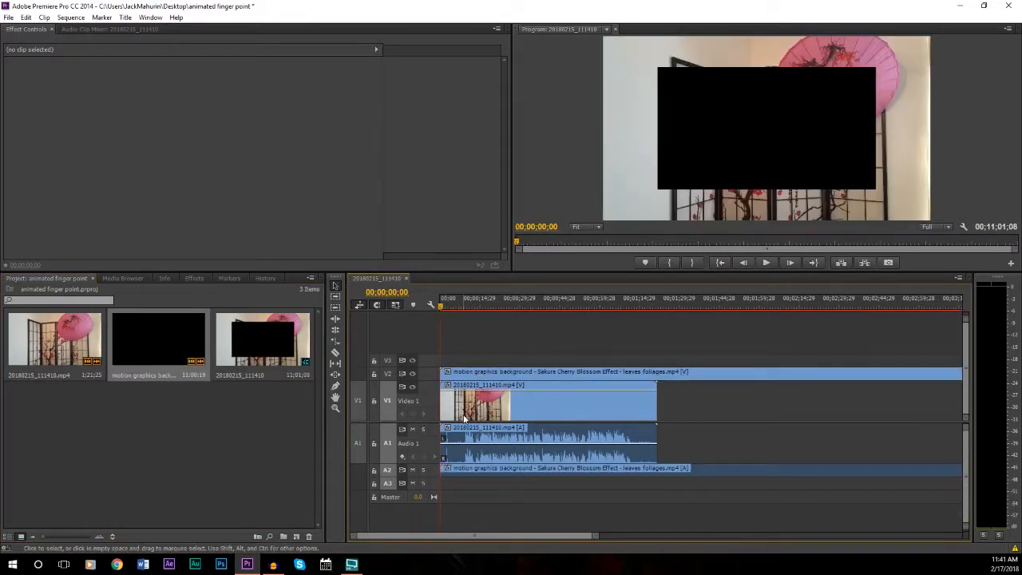
mouse_move(495, 490)
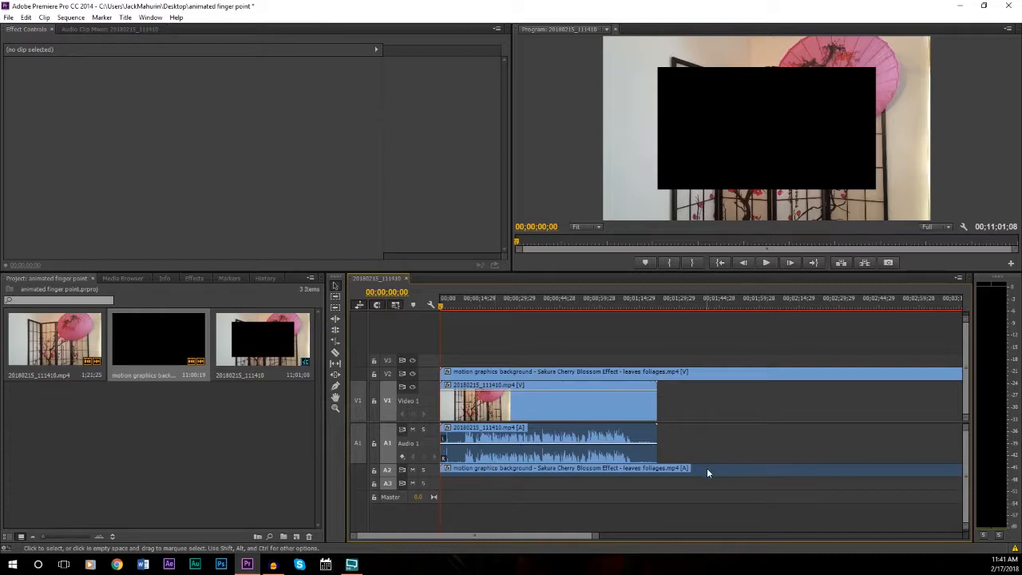
mouse_move(604, 456)
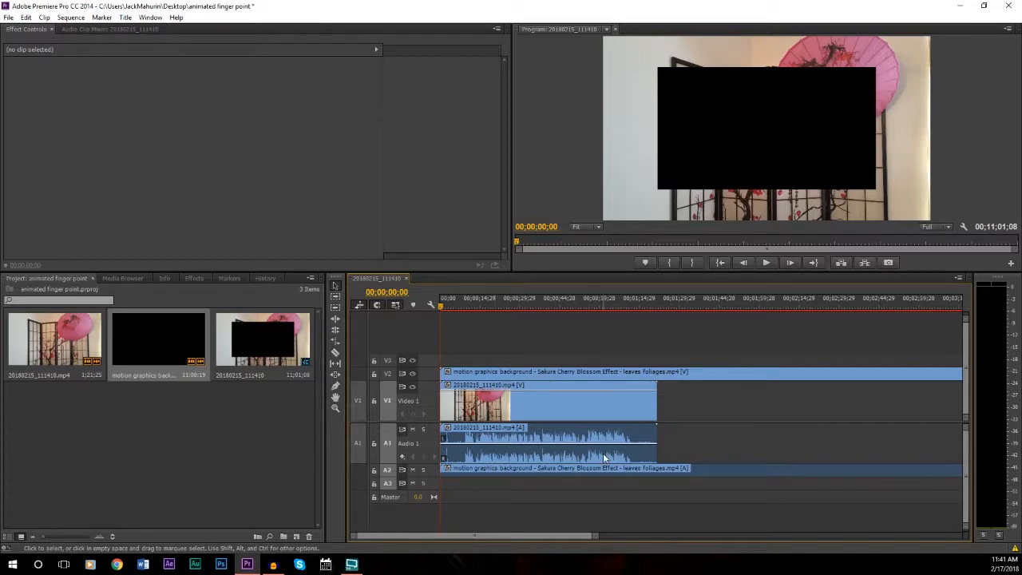
Unlink the background clip's audio on A3 from its video and select the separated audio
left_click(546, 402)
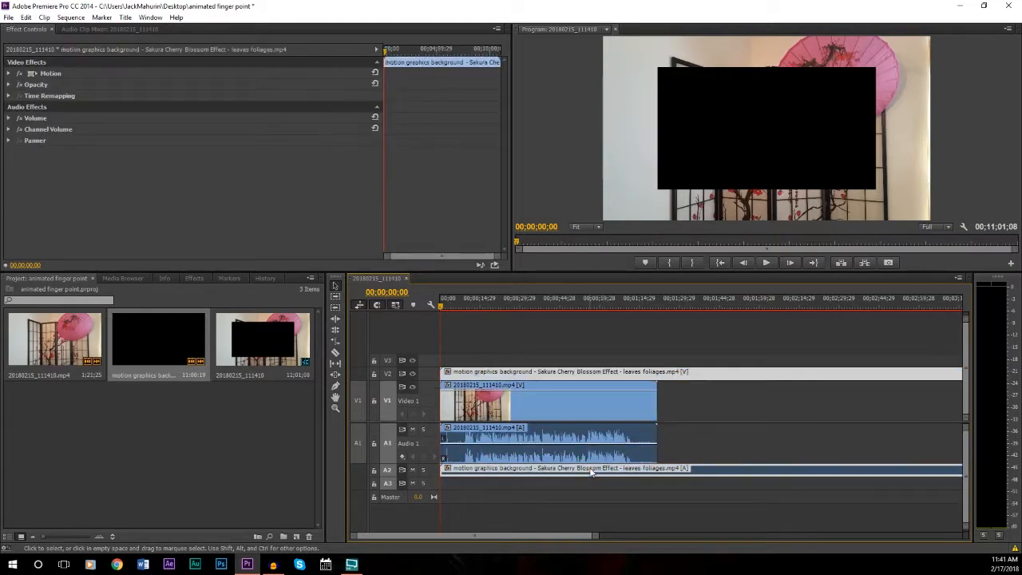
right_click(591, 471)
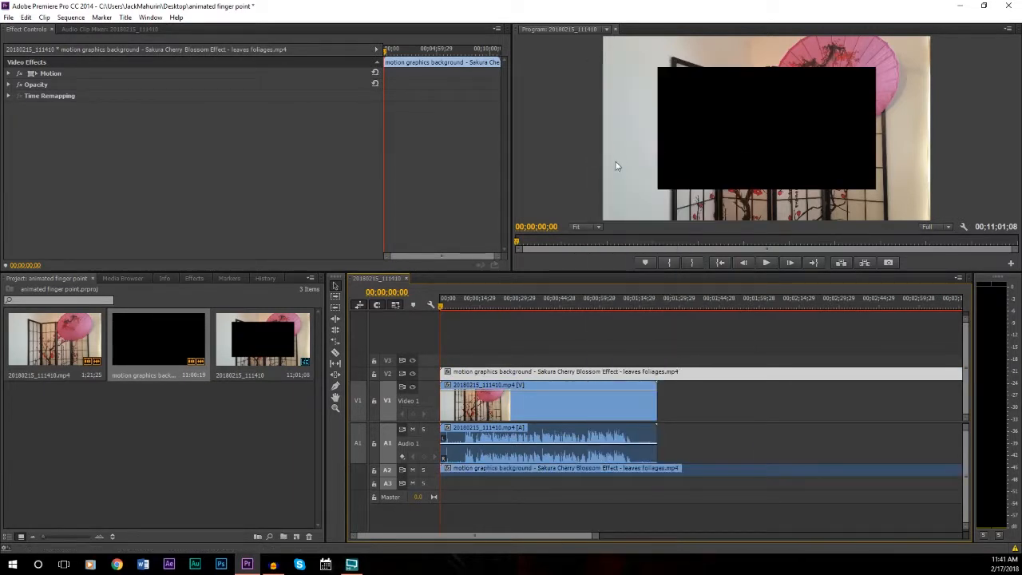
left_click(519, 391)
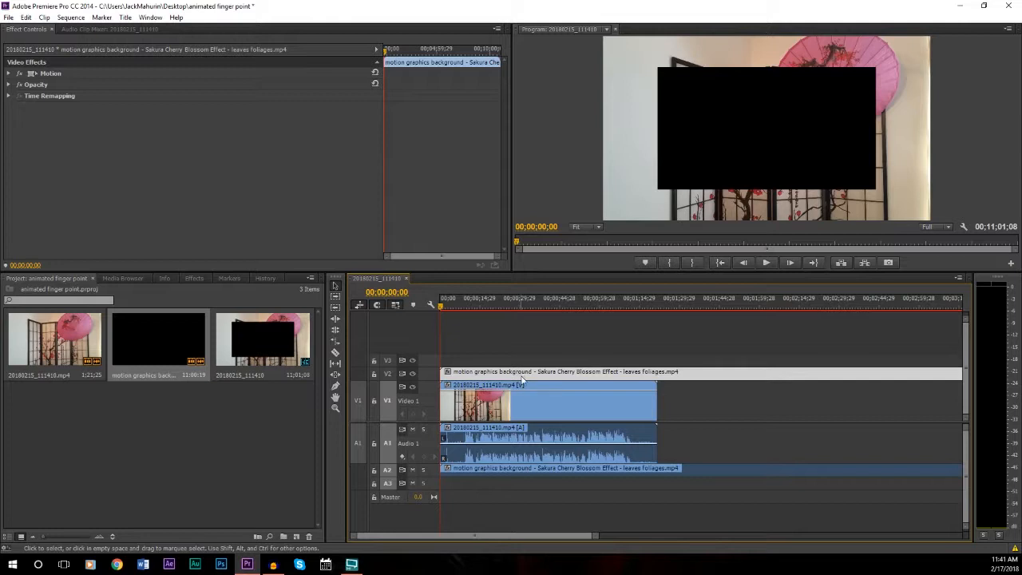
left_click(559, 468)
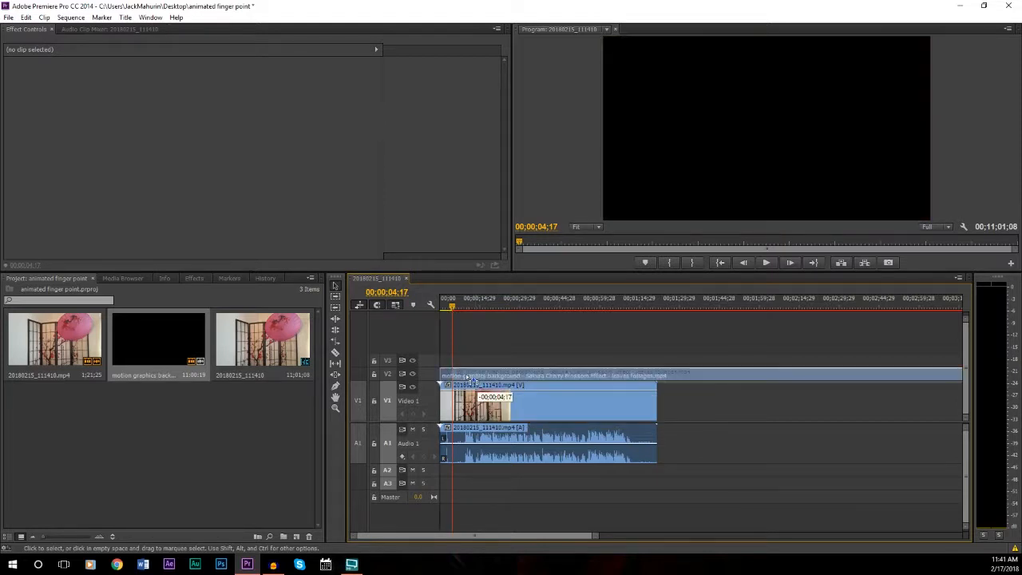
Select the cherry blossom background clip and switch to the Razor tool for trimming
left_click(551, 372)
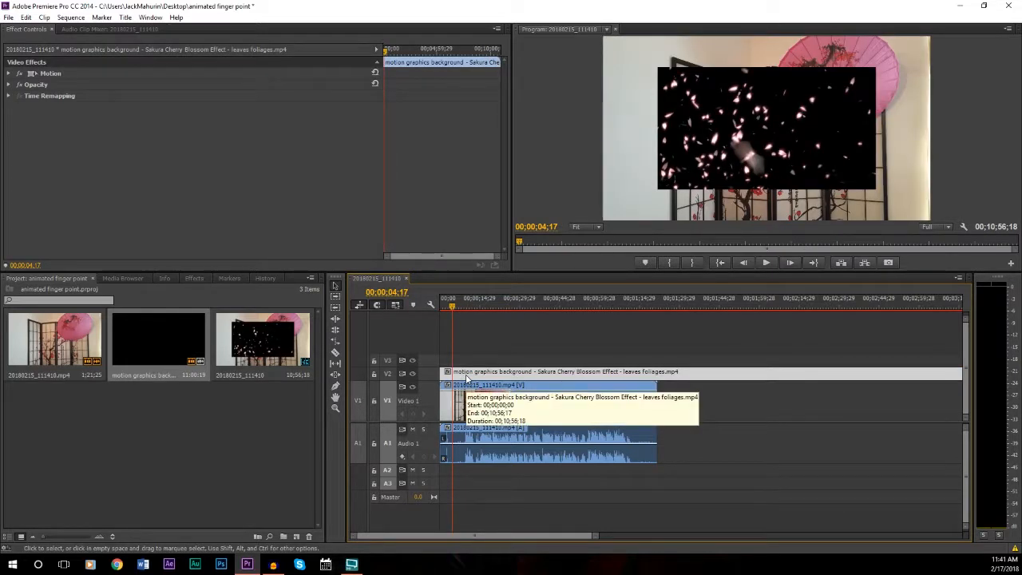
mouse_move(530, 355)
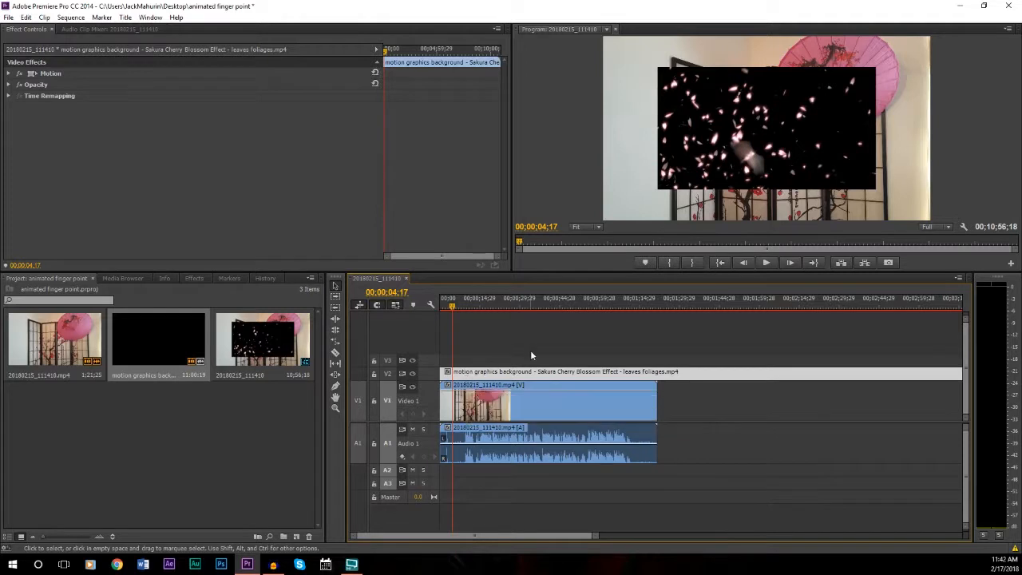
mouse_move(878, 379)
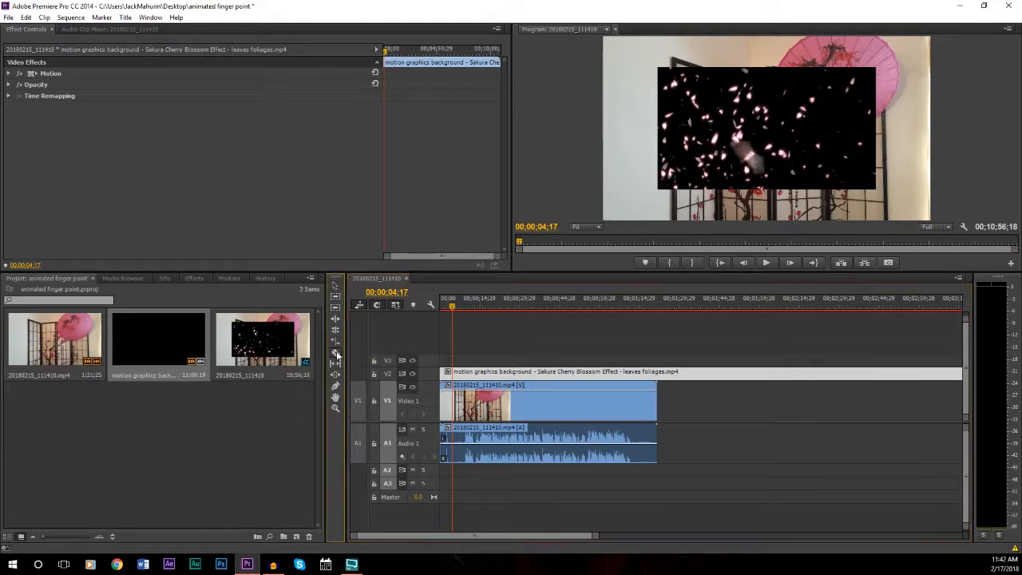
left_click(336, 353)
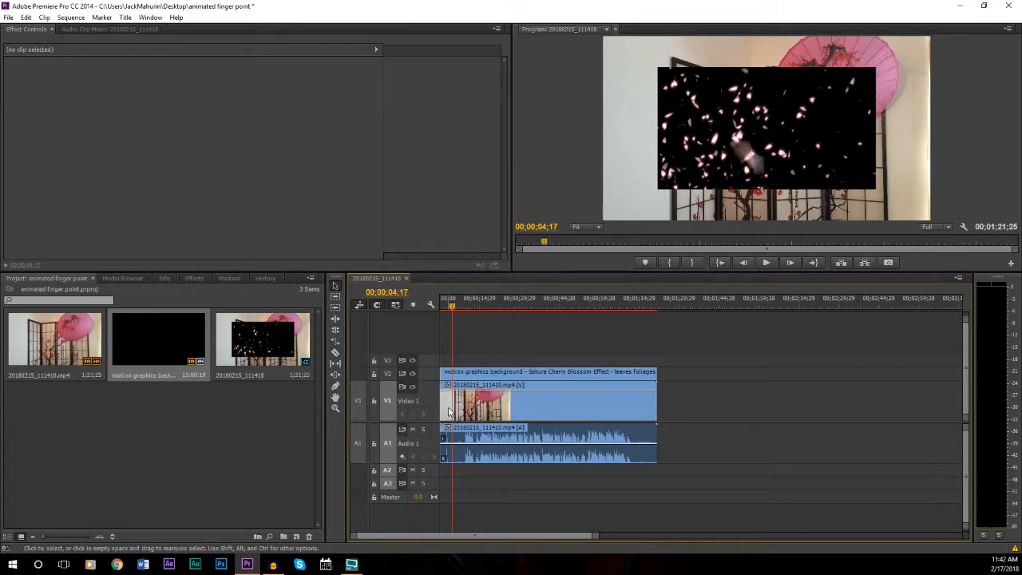
mouse_move(706, 153)
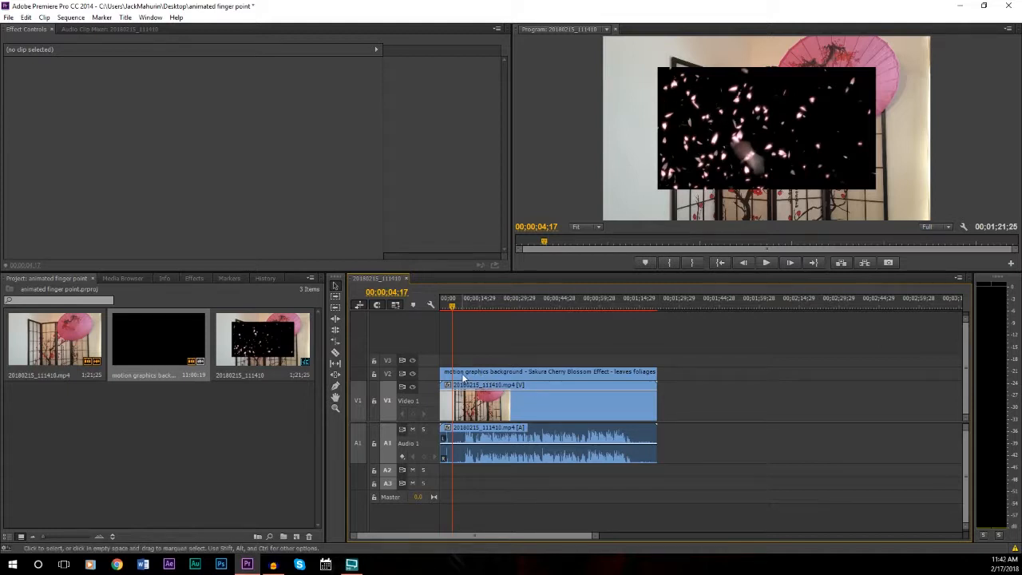
Raise the overlay clip's Scale under Motion until the blossoms fill the whole frame
left_click(549, 370)
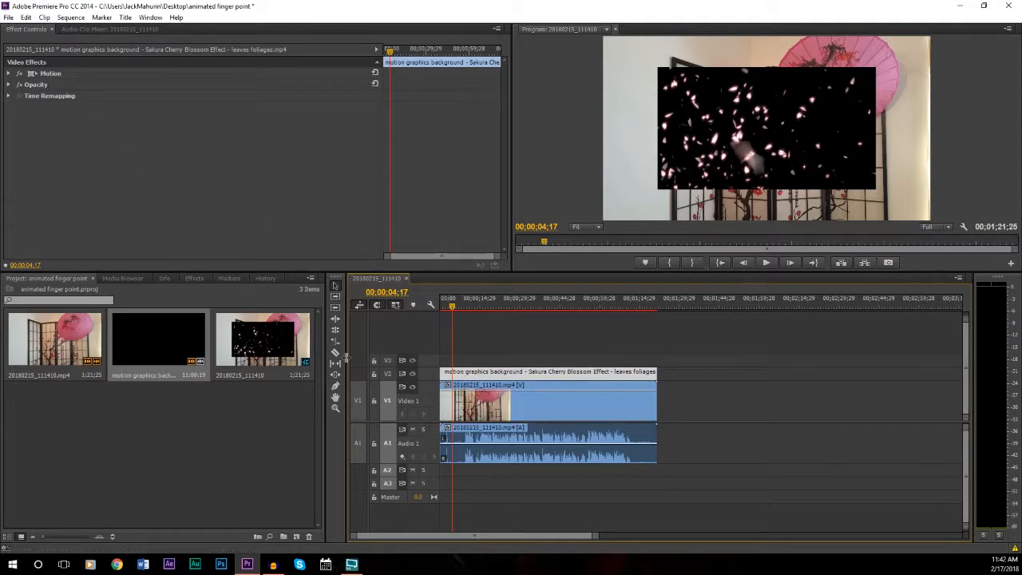
mouse_move(264, 300)
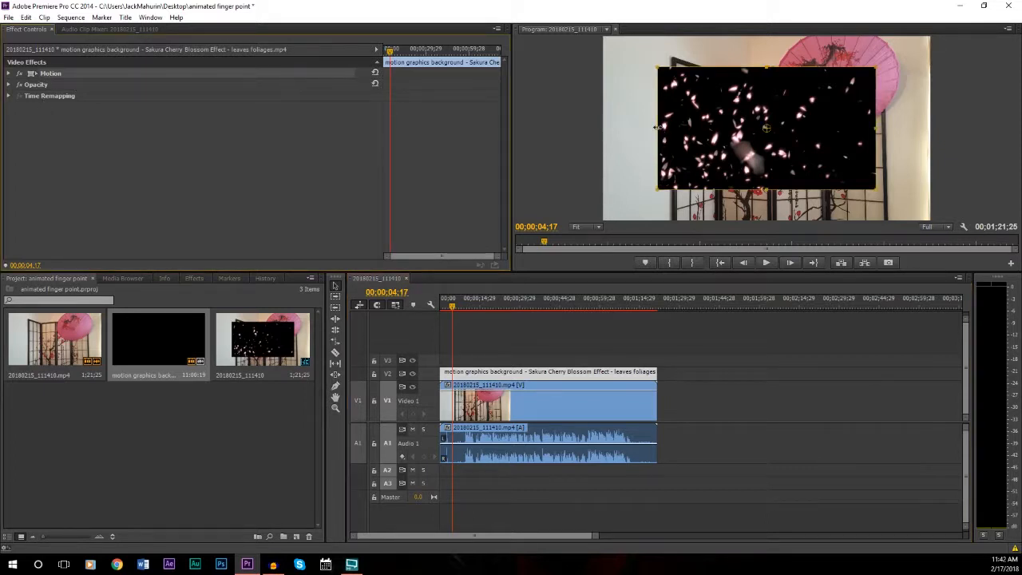
mouse_move(580, 134)
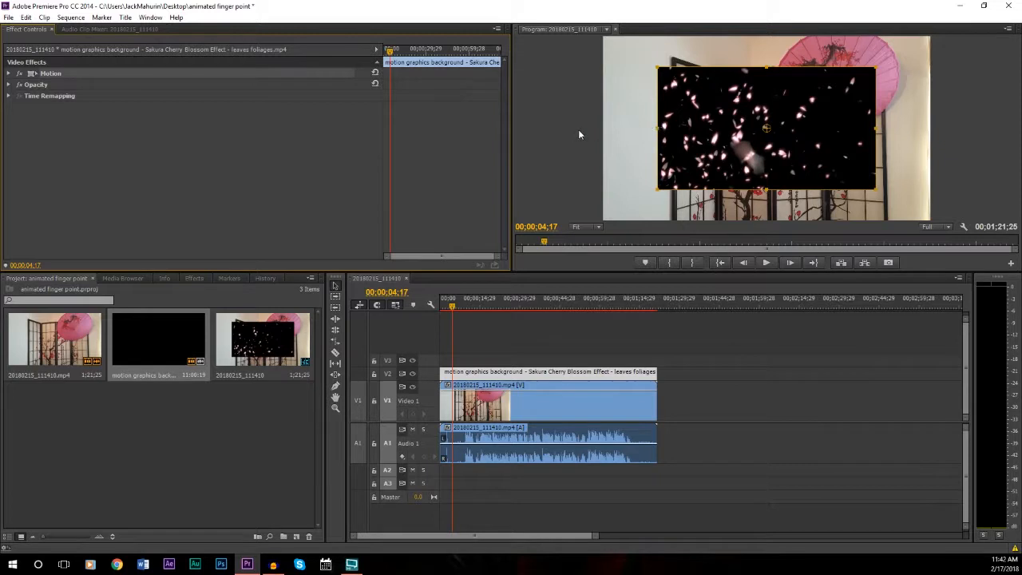
mouse_move(657, 127)
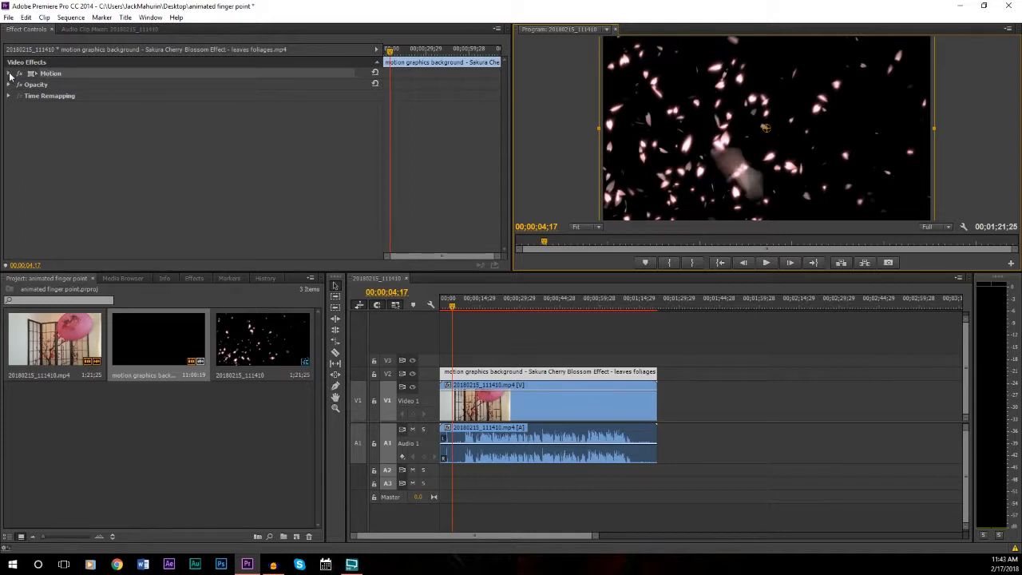
left_click(8, 73)
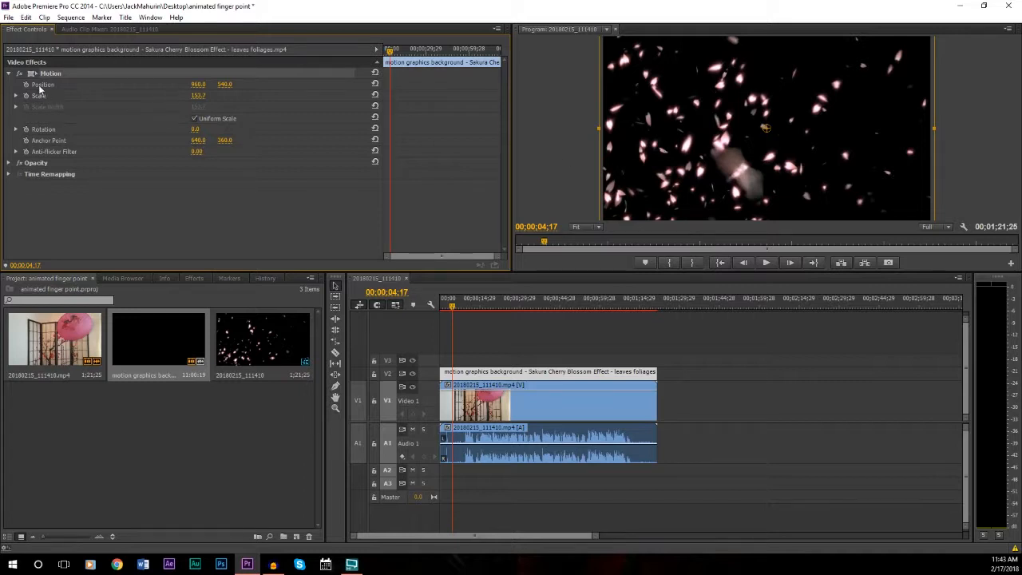
mouse_move(637, 176)
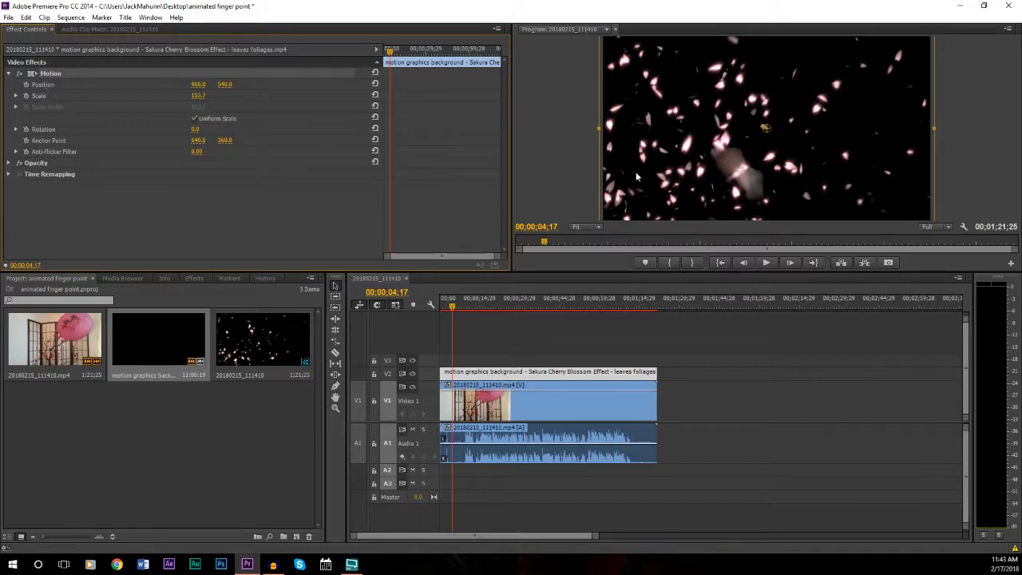
mouse_move(932, 61)
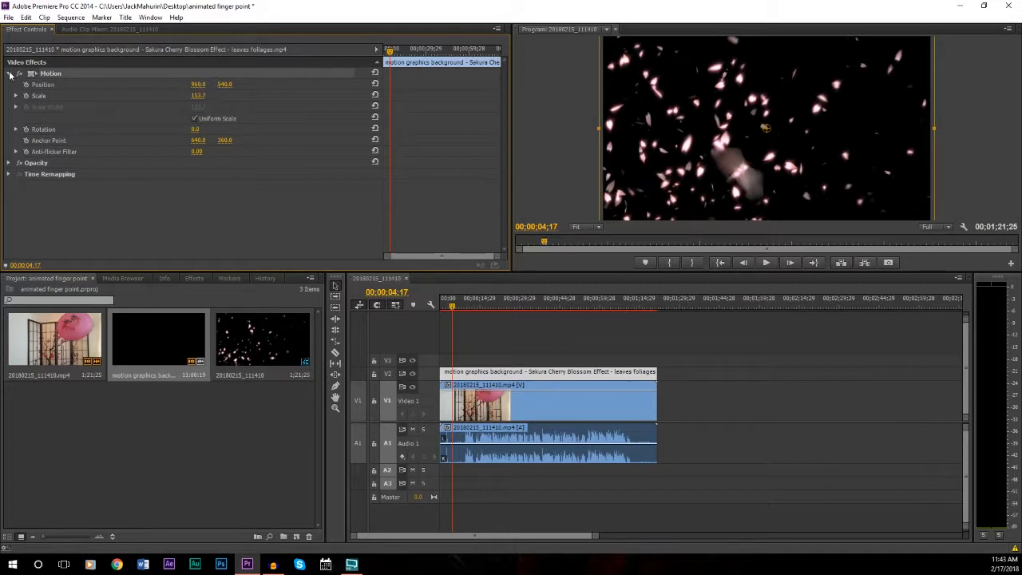
left_click(9, 73)
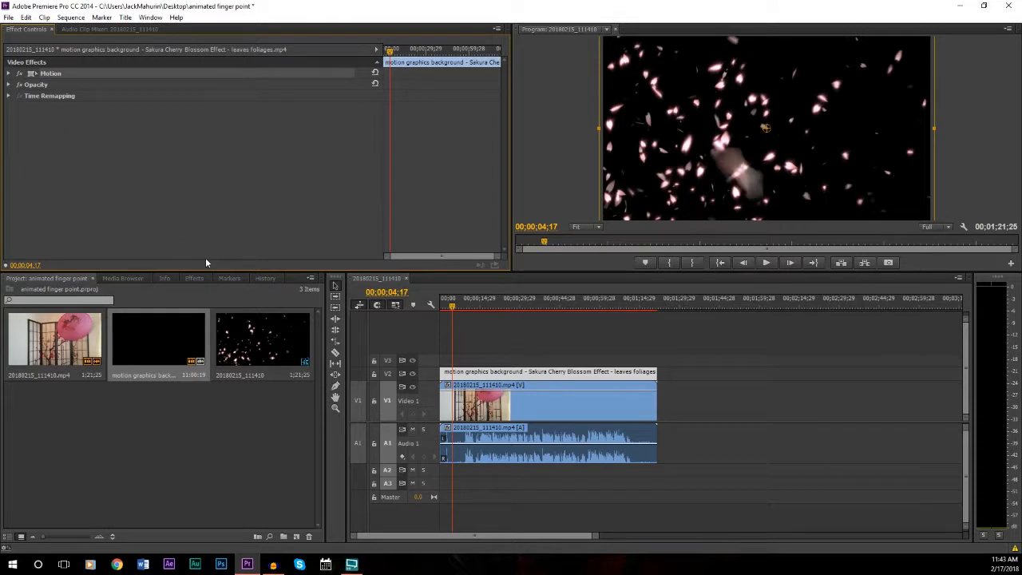
mouse_move(824, 164)
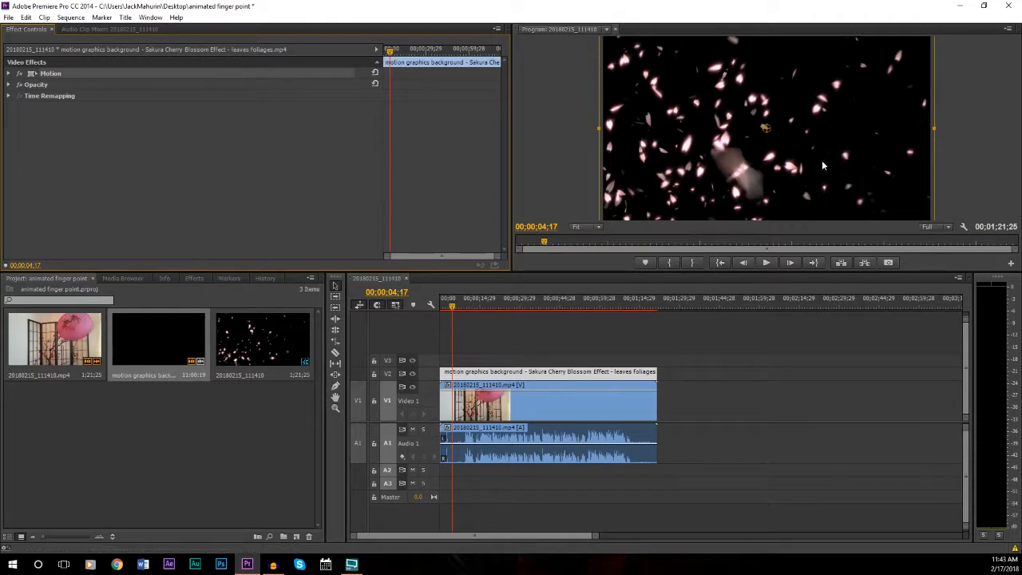
mouse_move(782, 137)
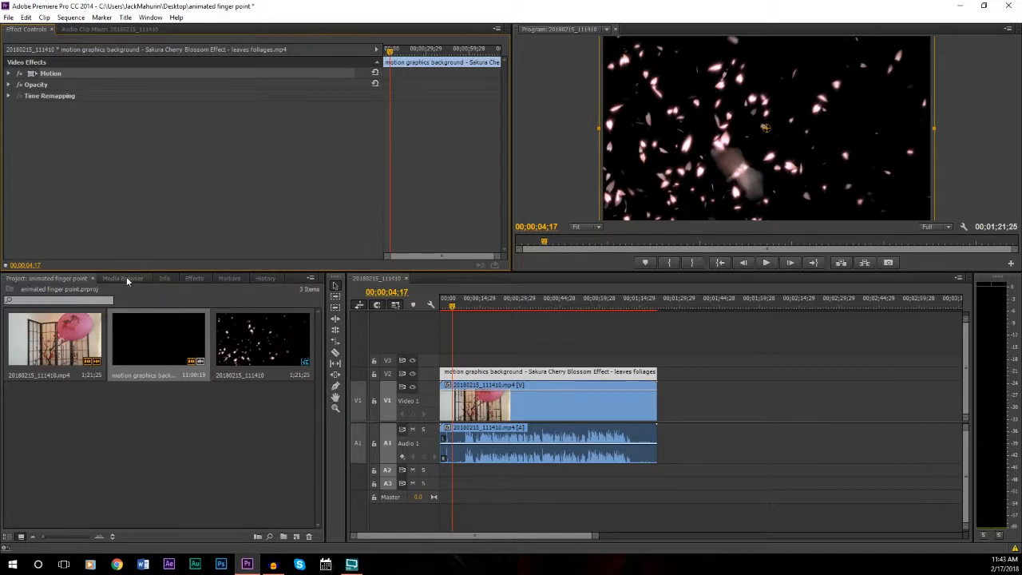
Show the Effects panel with the Video Effects > Channel category expanded to reach Blend
left_click(195, 278)
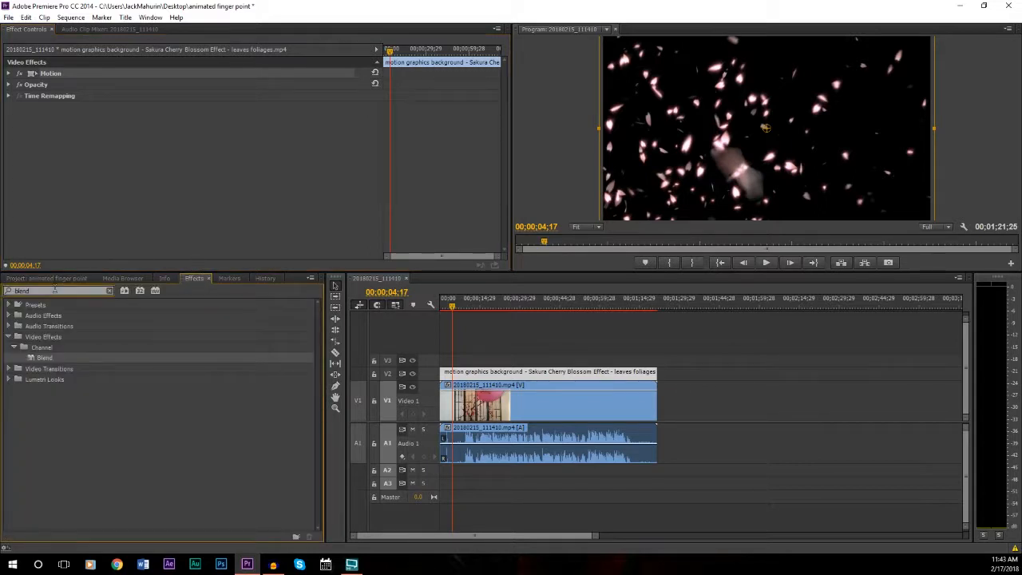
triple_click(56, 291)
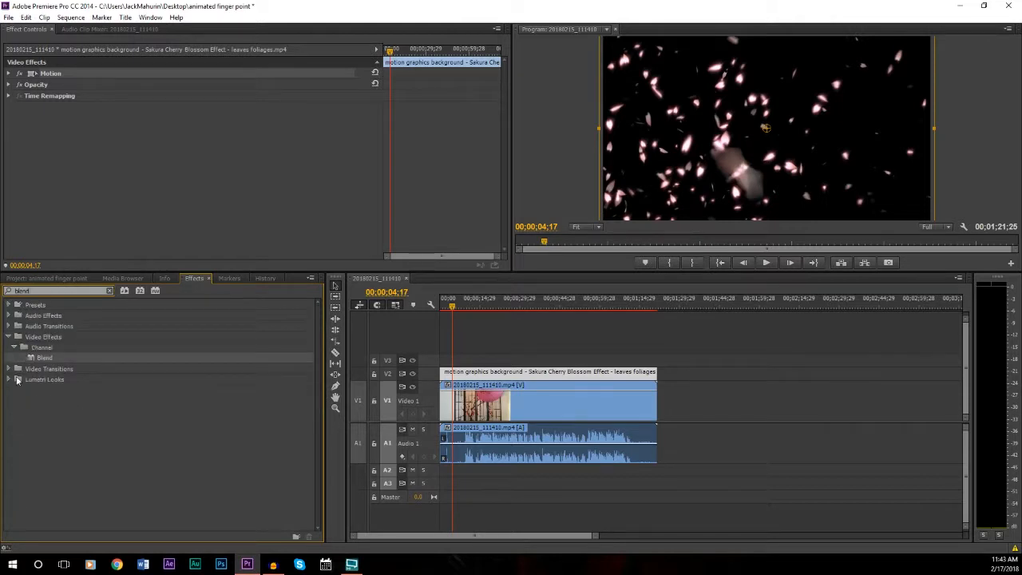
mouse_move(45, 358)
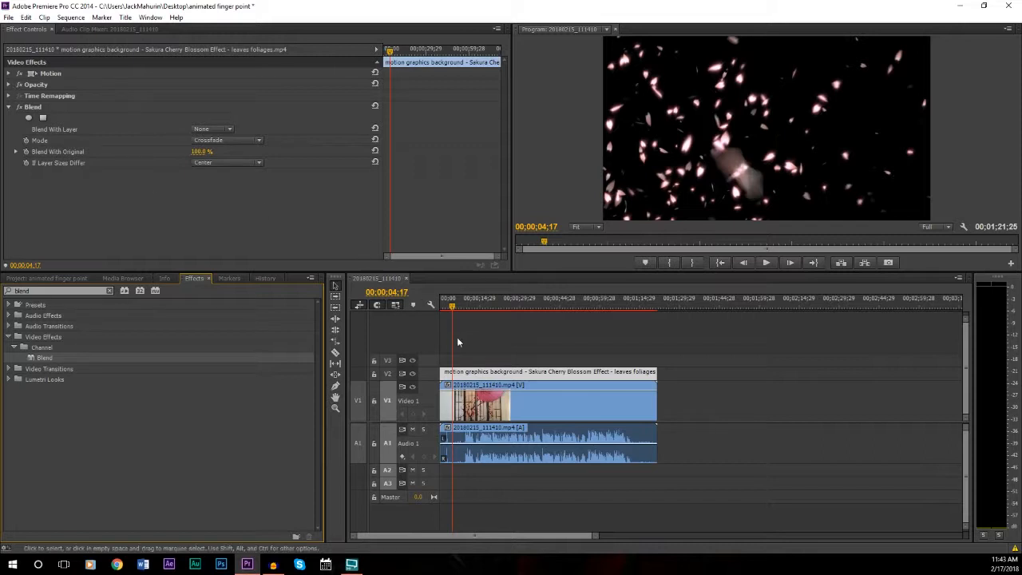
mouse_move(120, 217)
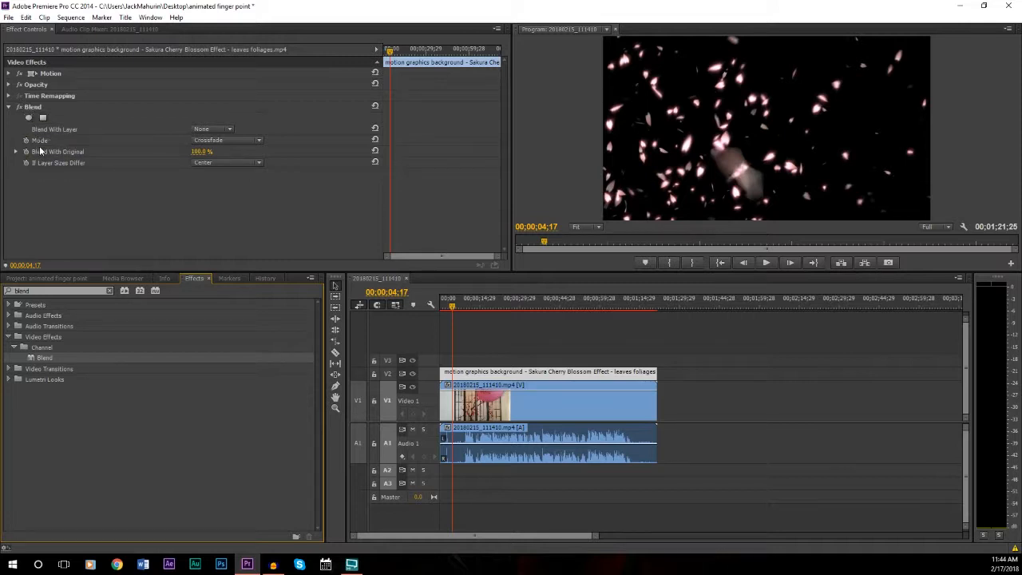
mouse_move(41, 174)
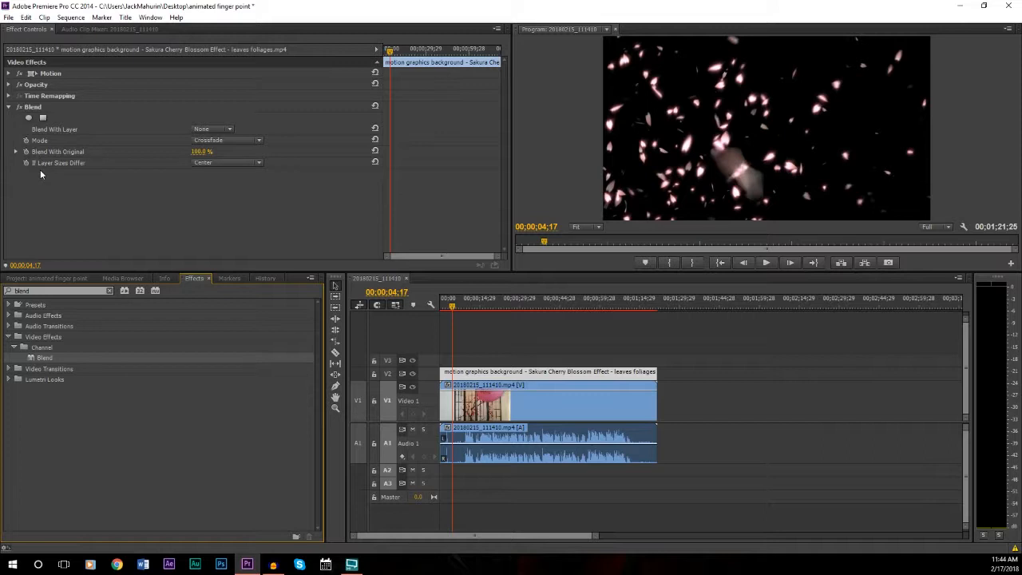
mouse_move(40, 177)
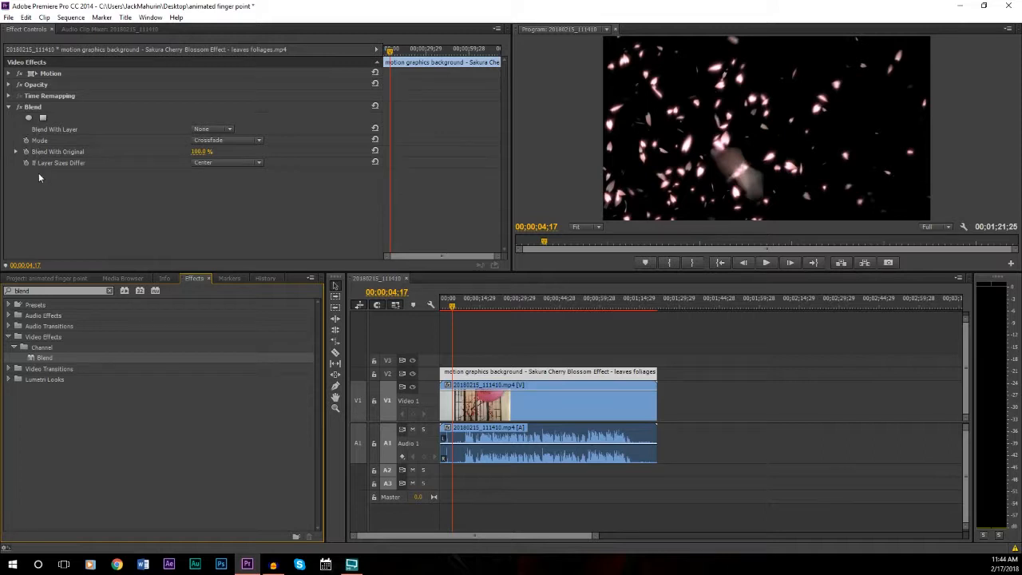
mouse_move(243, 185)
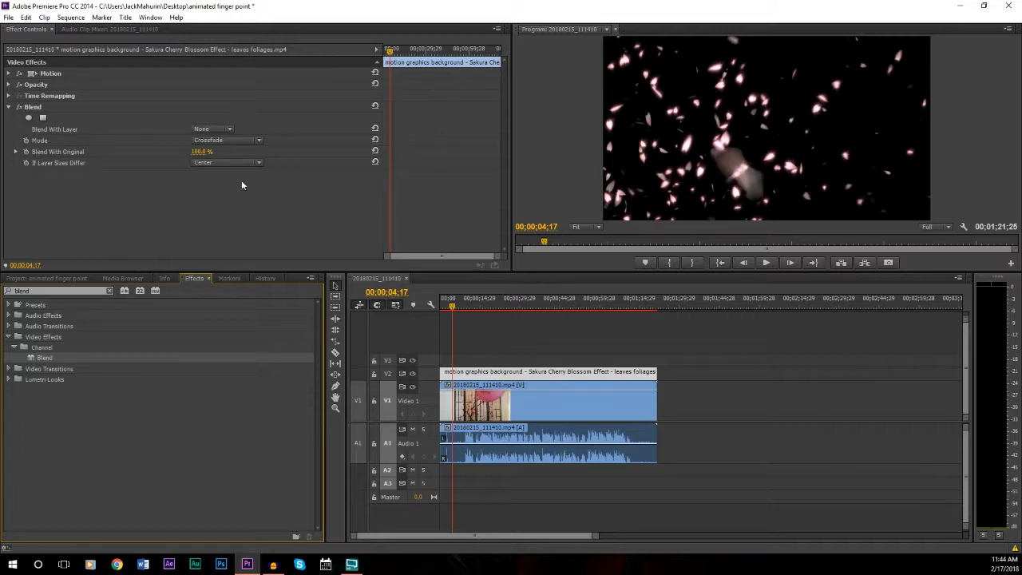
mouse_move(210, 173)
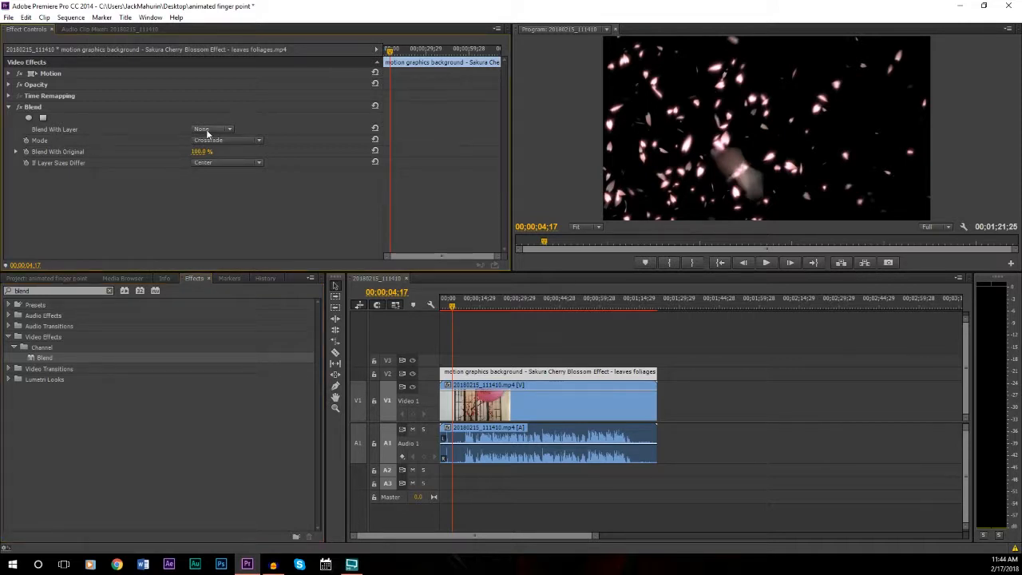
Set Blend With Layer to Video 1 and Mode to Lighten Only so petals show over the scene
left_click(211, 128)
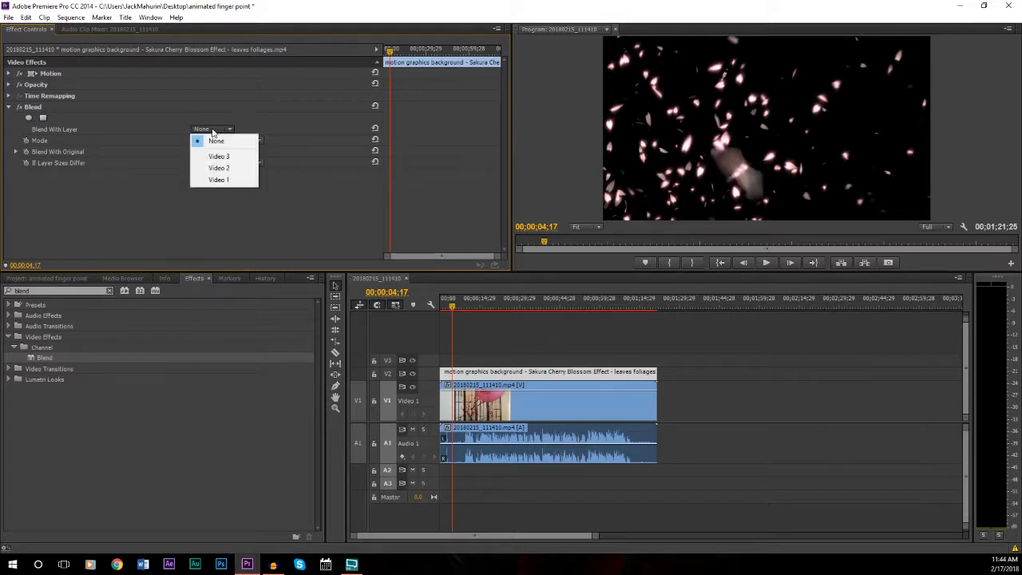
left_click(217, 178)
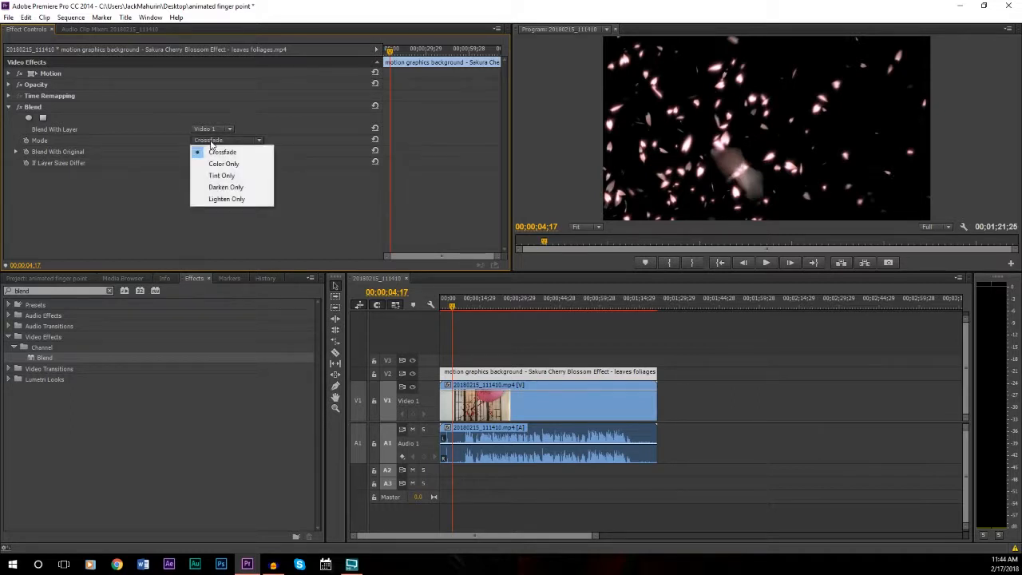
mouse_move(226, 198)
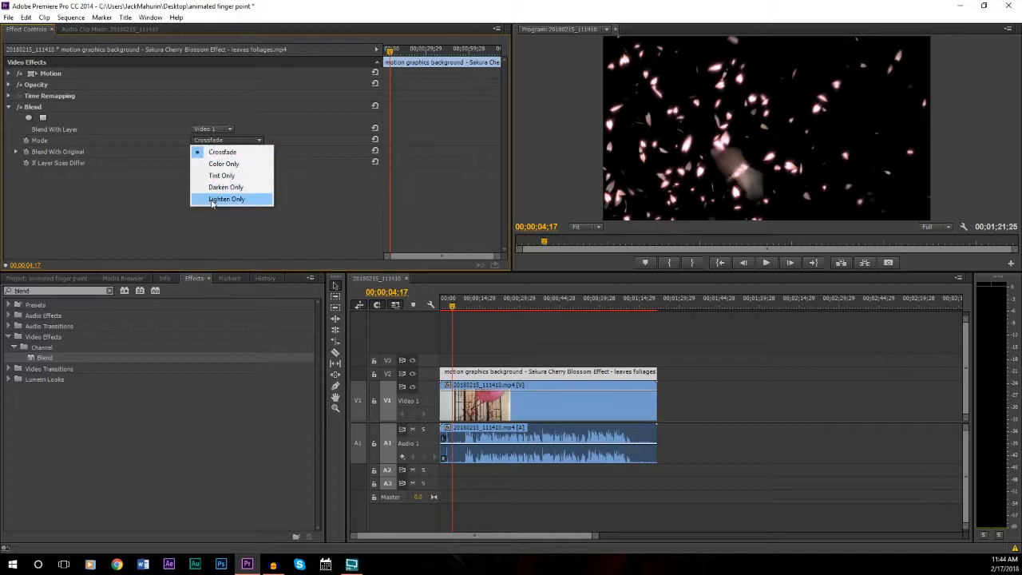
left_click(227, 198)
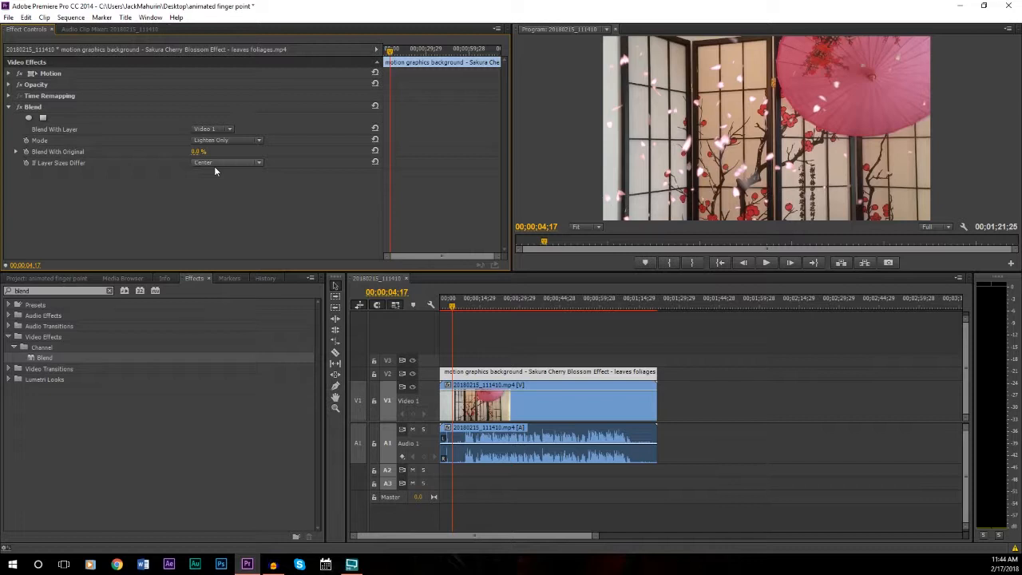
mouse_move(211, 179)
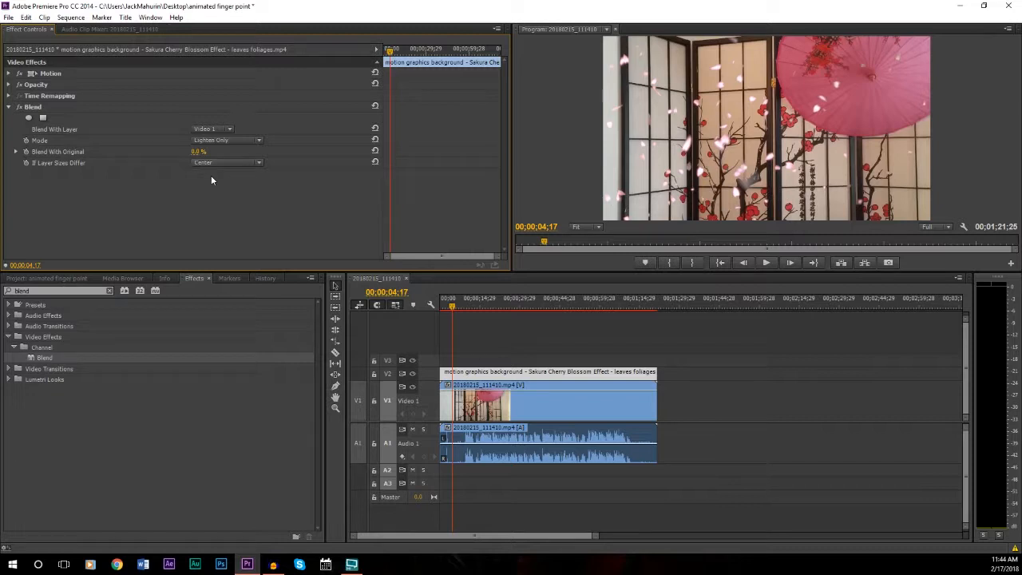
mouse_move(562, 210)
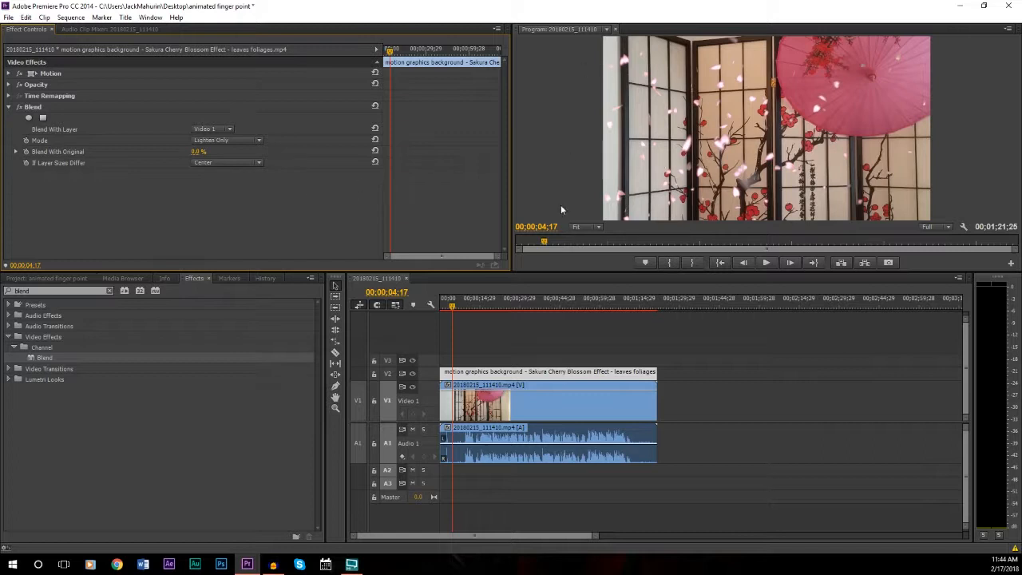
mouse_move(766, 262)
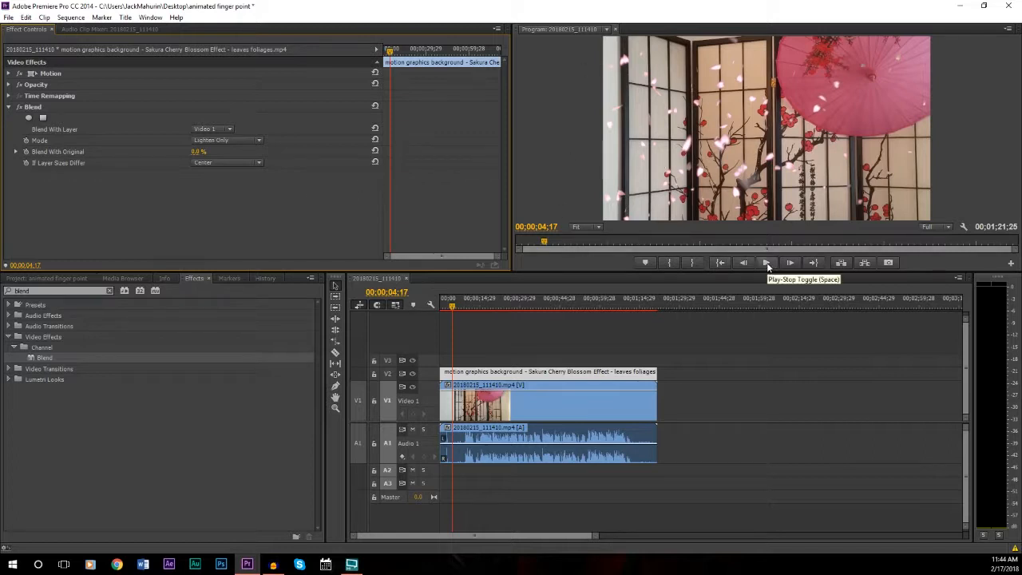
Play the sequence in the Program Monitor to preview petals drifting over the footage
left_click(766, 262)
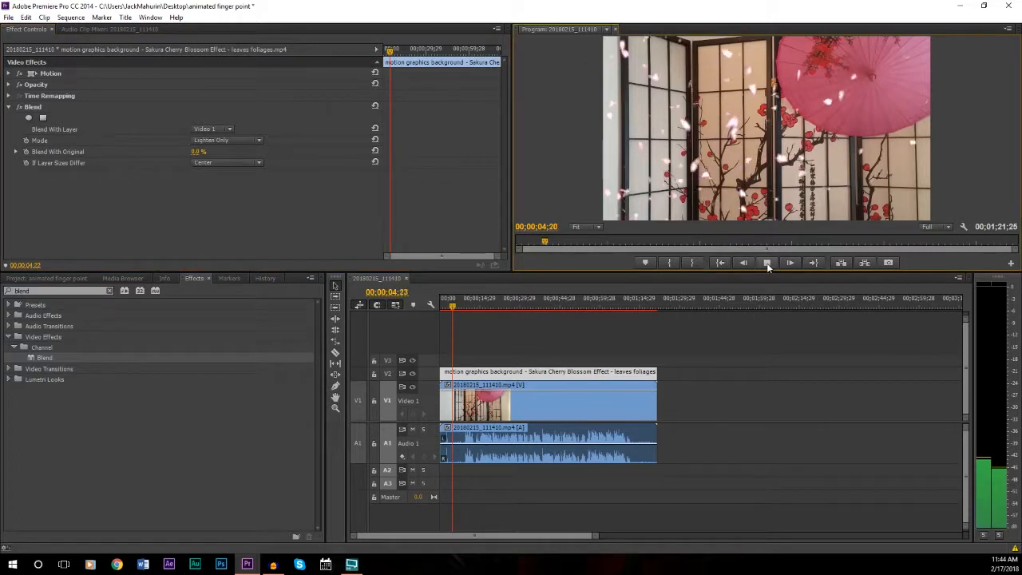
left_click(789, 262)
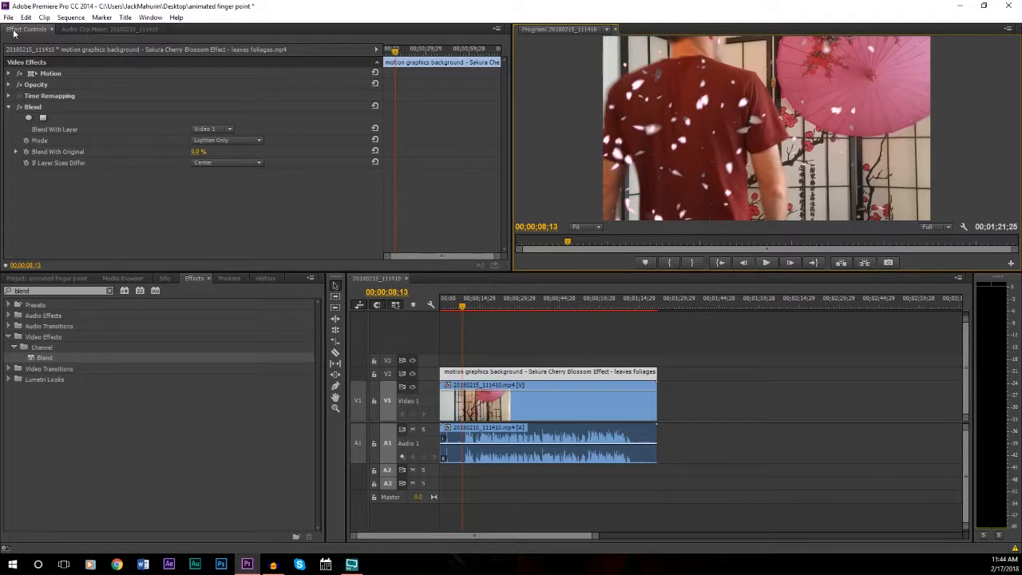
Choose File > Export > Media to reach the sequence's export settings
left_click(8, 16)
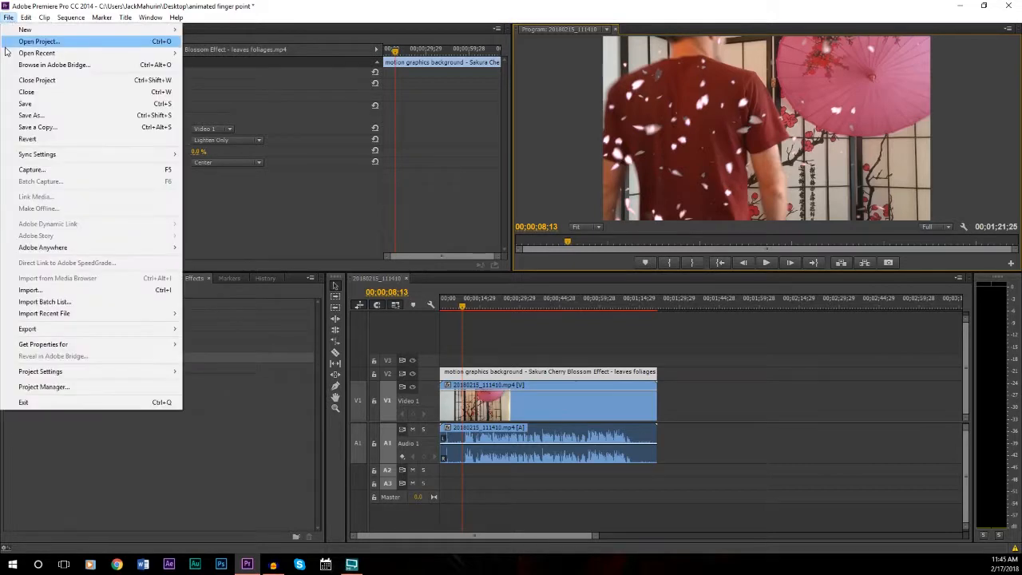
mouse_move(28, 328)
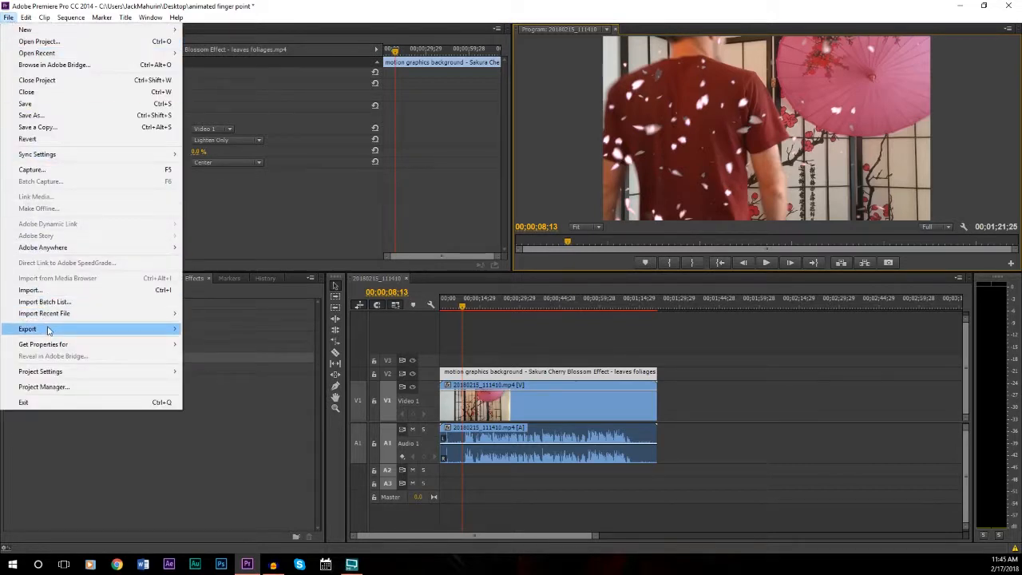
left_click(27, 329)
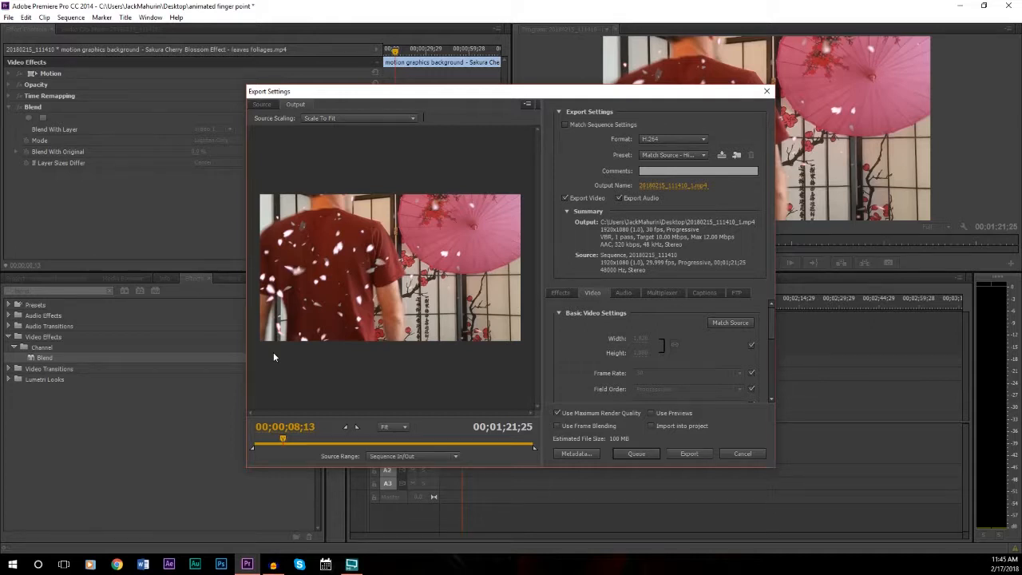
mouse_move(674, 139)
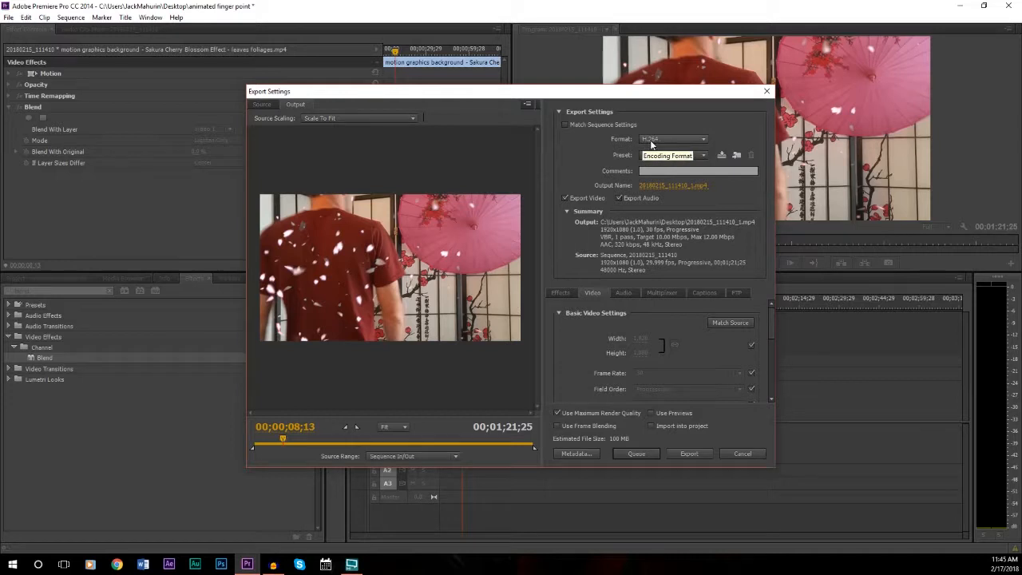
Set the export format to H.264 and start encoding the sequence
left_click(673, 139)
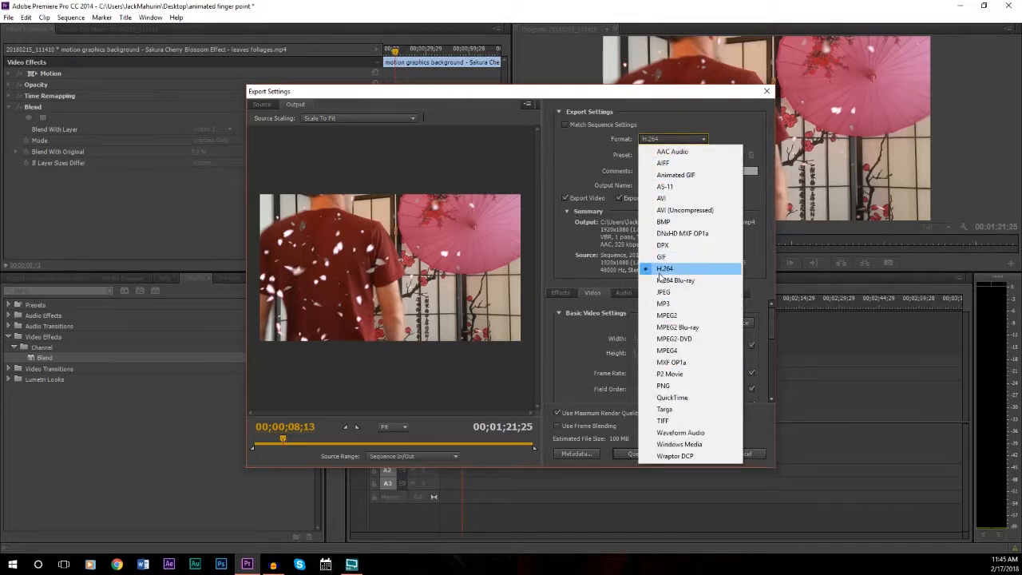
left_click(665, 268)
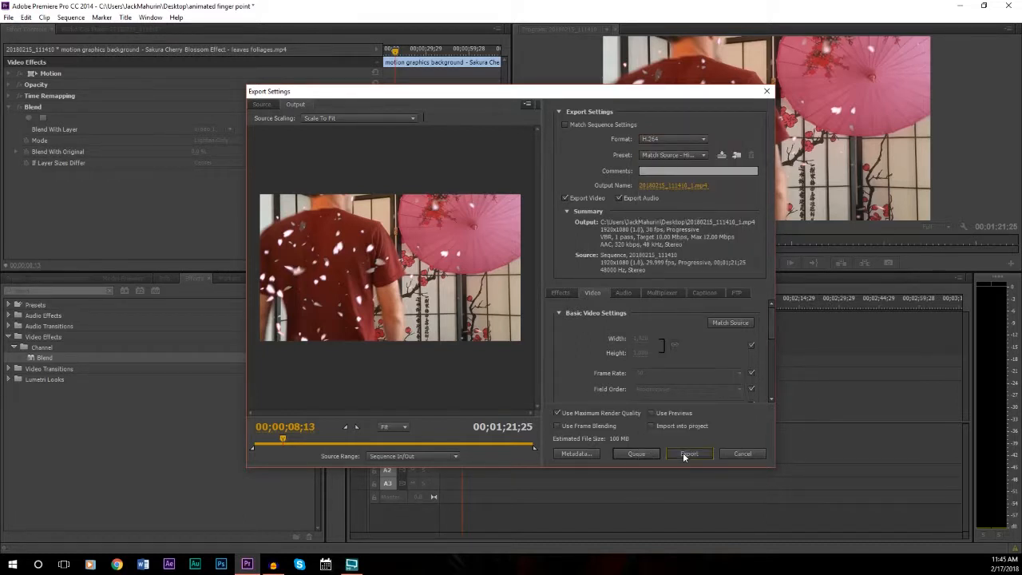
left_click(688, 453)
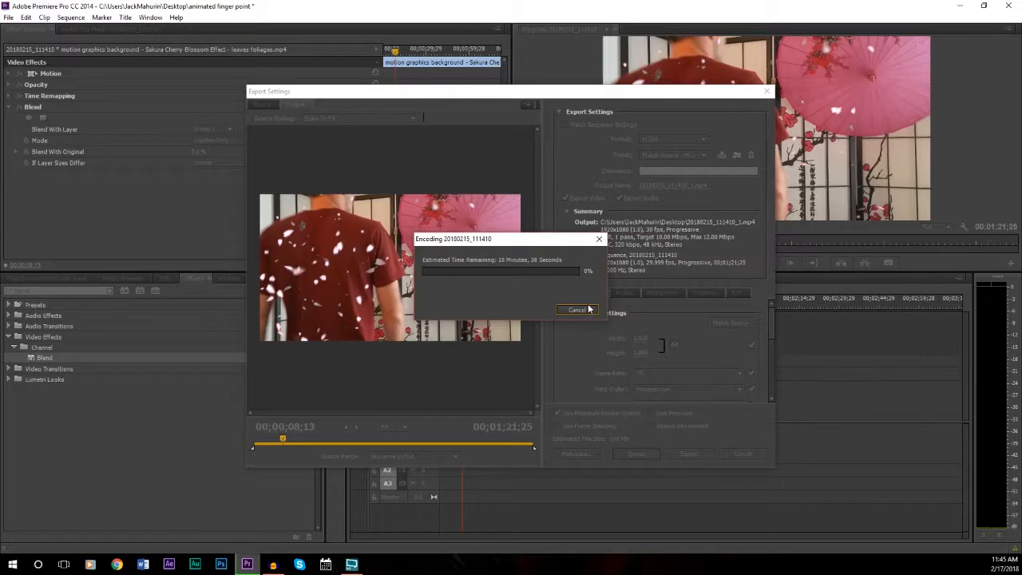
Let the H.264 encoding finish and return to the editing workspace
left_click(578, 310)
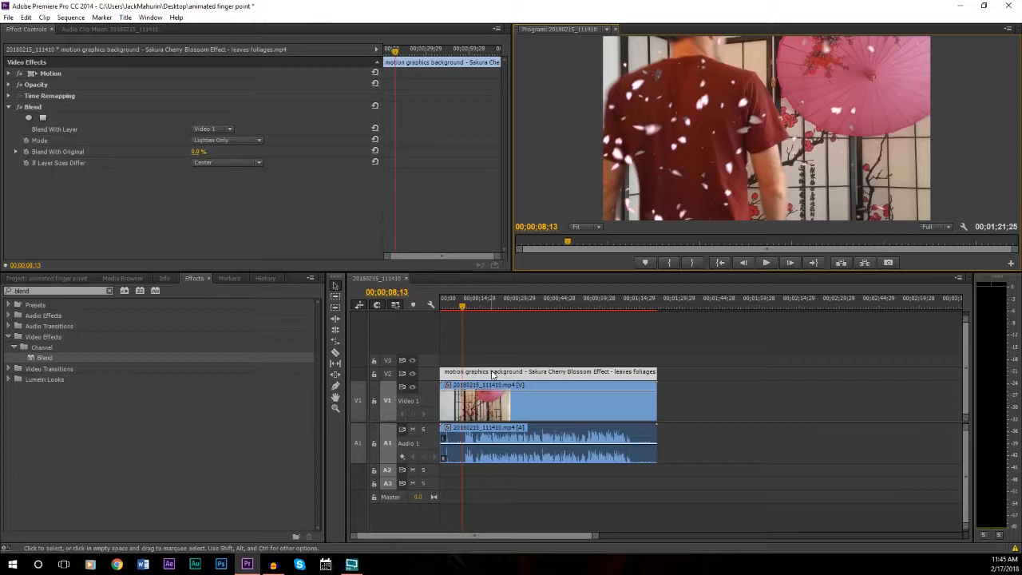
mouse_move(476, 402)
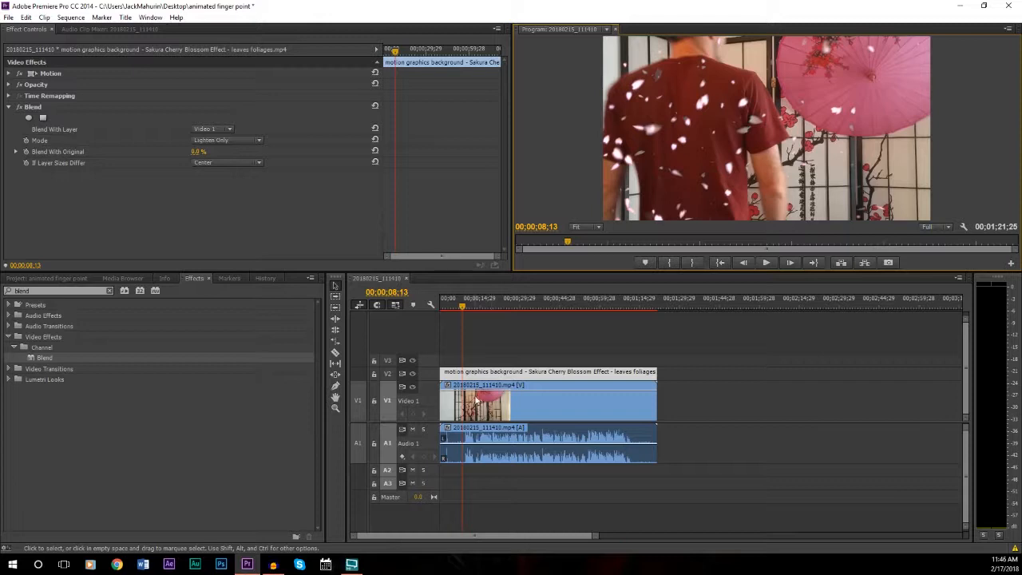
mouse_move(508, 390)
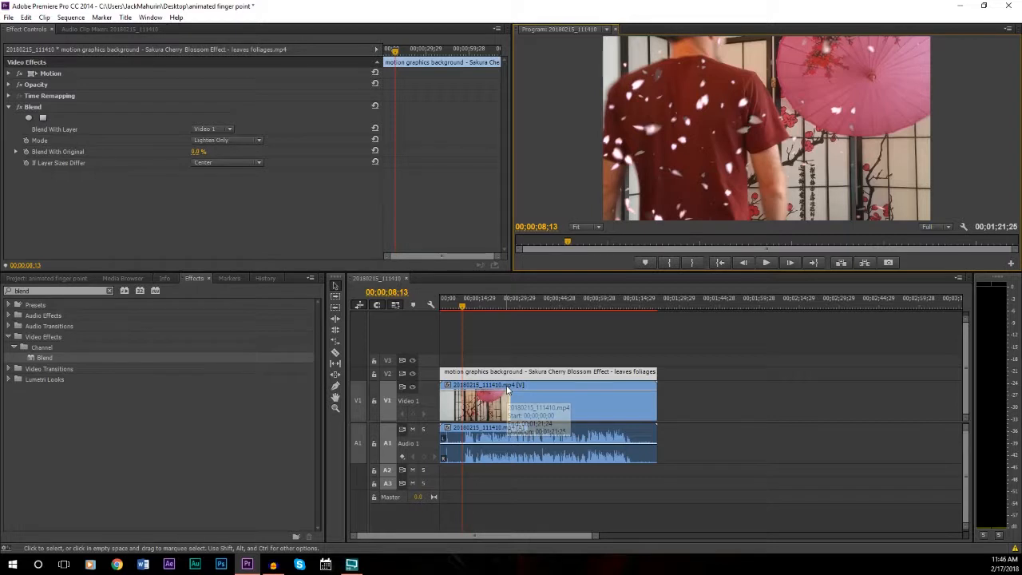